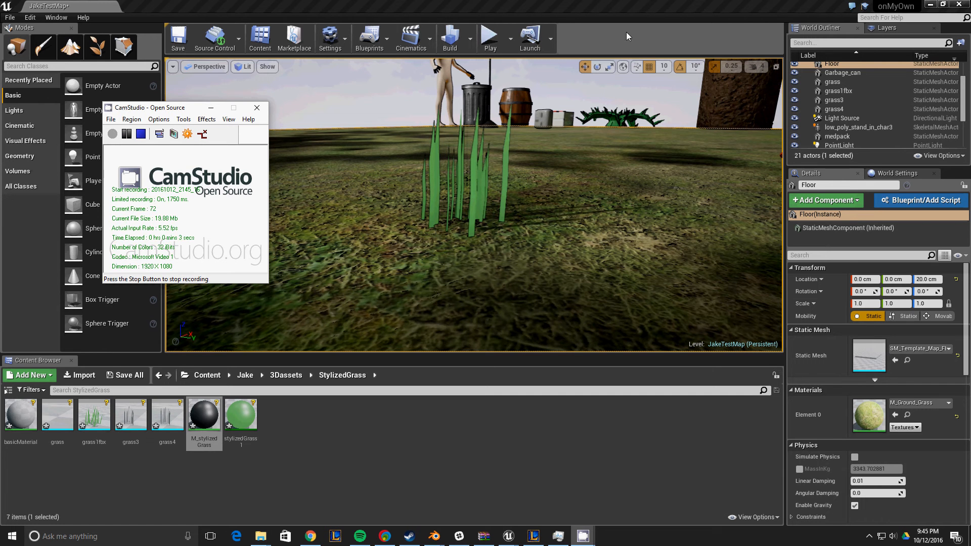
Step: Switch to the browser tab showing the 'Tutorial Stylized grass Blender, UE4, Gimp' video
{"action": "left_click", "coordinate": [256, 108]}
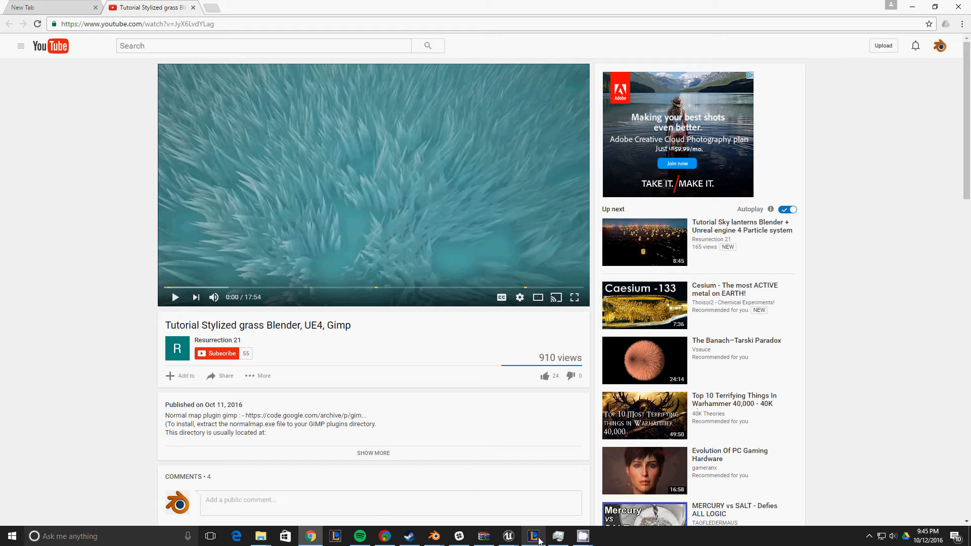
{"action": "mouse_move", "coordinate": [534, 537]}
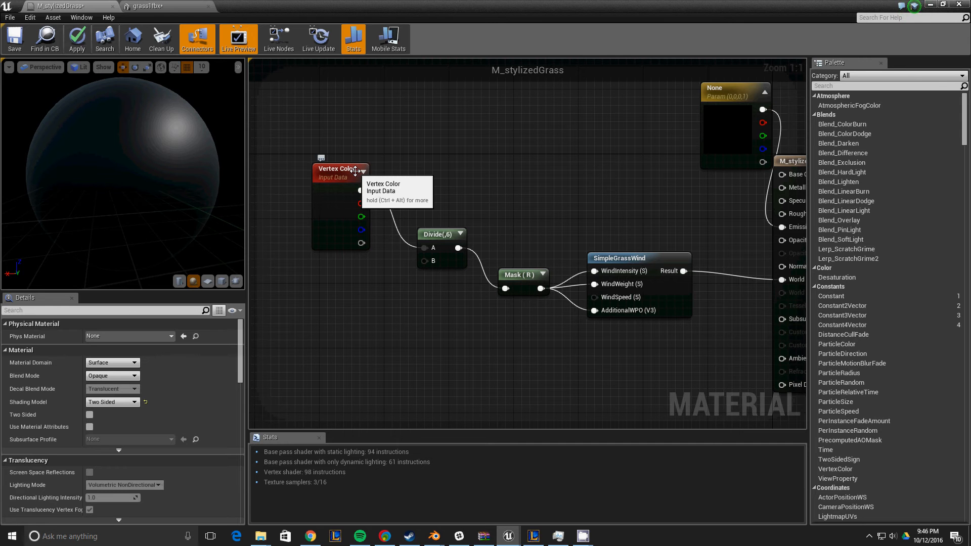
{"action": "mouse_move", "coordinate": [416, 201]}
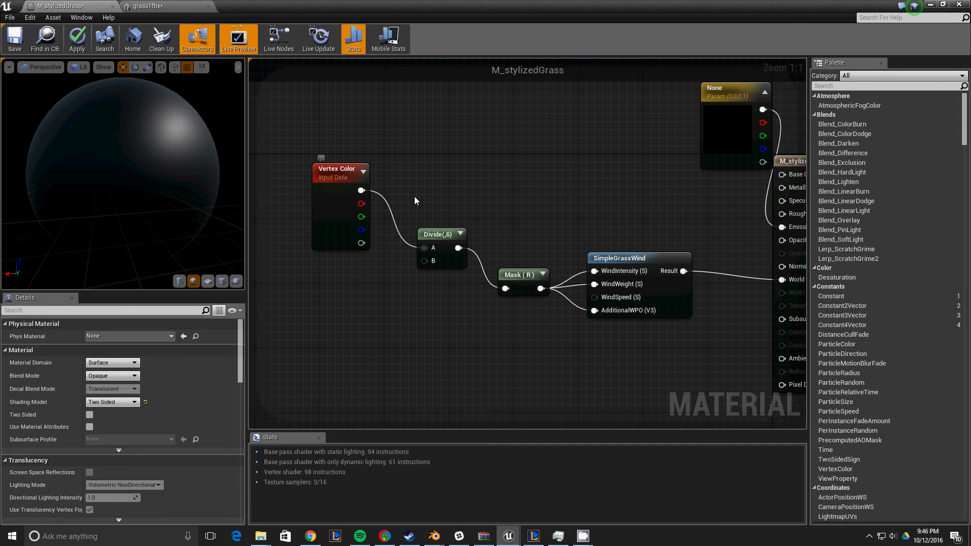
Step: Move Mask (R) and SimpleGrassWind up beside Divide so the wind chain reads as one row
{"action": "left_click", "coordinate": [519, 266]}
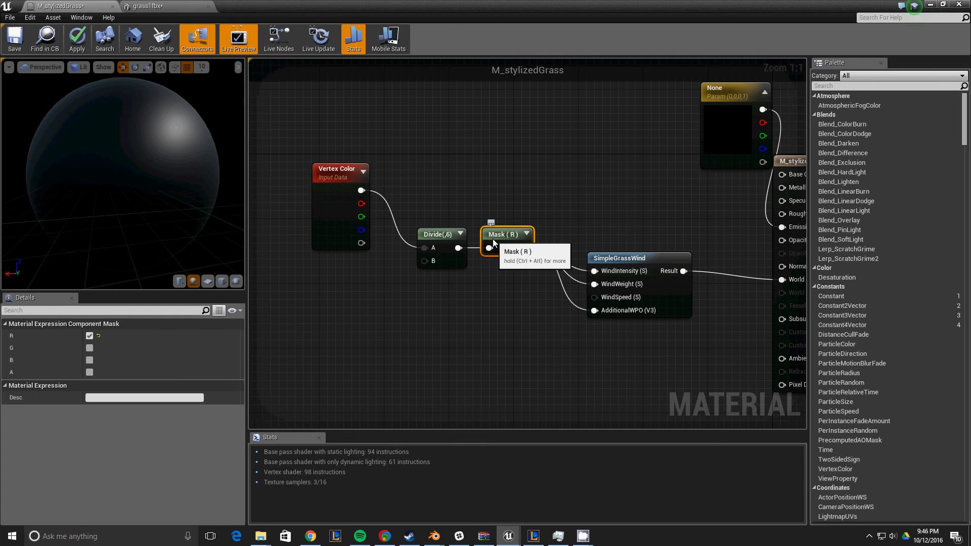
{"action": "left_click_drag", "start_coordinate": [505, 233], "coordinate": [522, 234]}
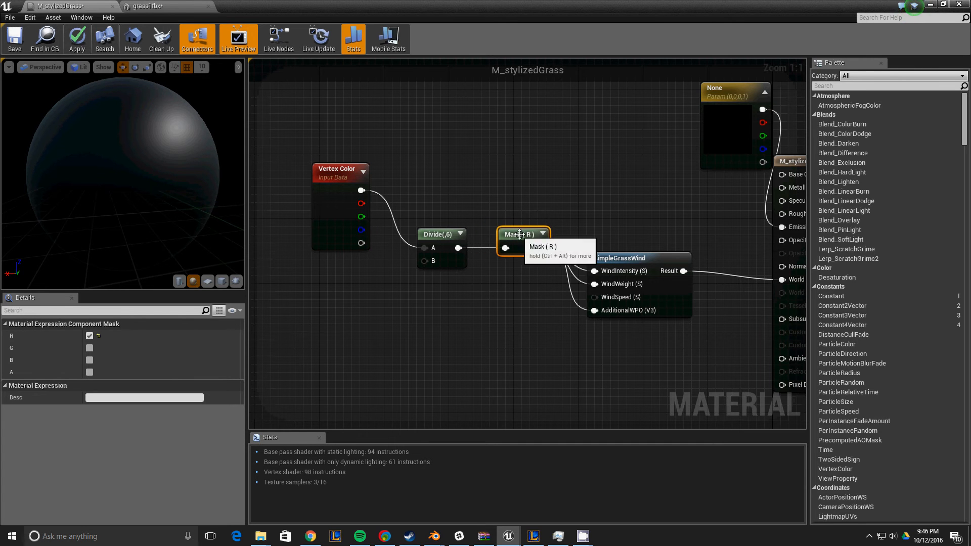
{"action": "left_click", "coordinate": [643, 218]}
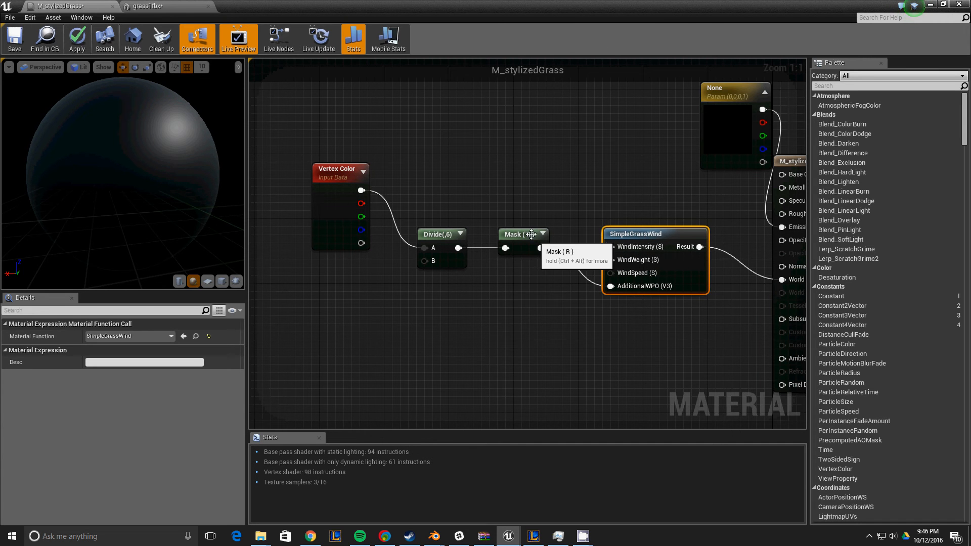
{"action": "left_click", "coordinate": [518, 235]}
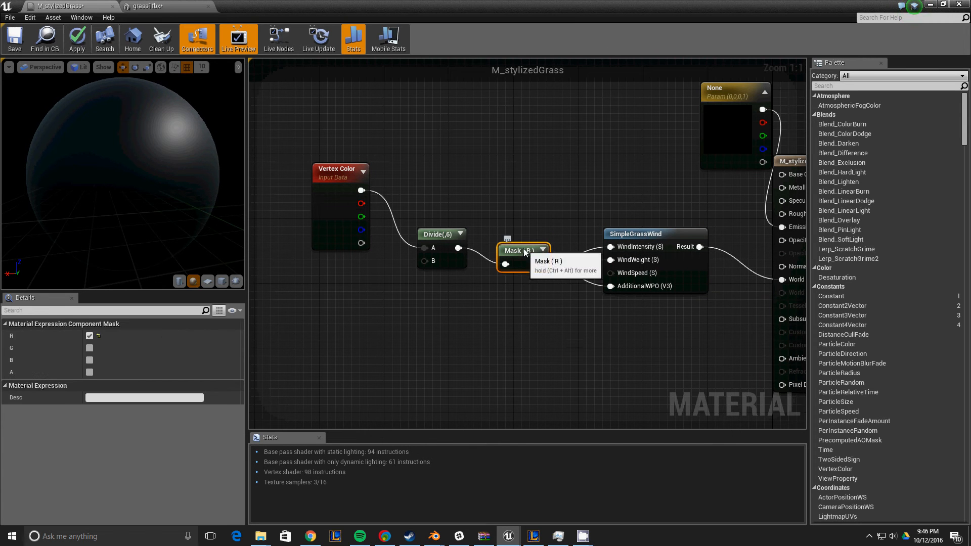
{"action": "mouse_move", "coordinate": [374, 198]}
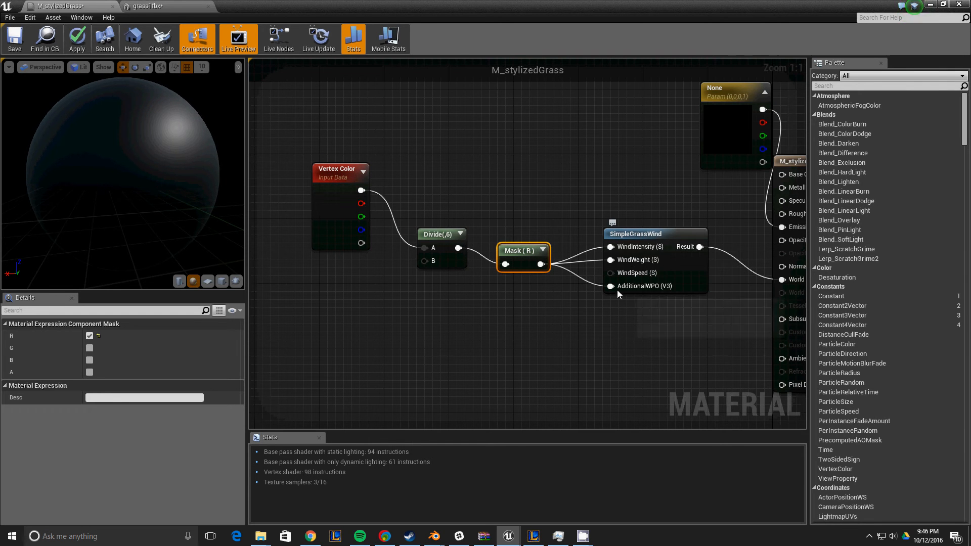
{"action": "mouse_move", "coordinate": [361, 190]}
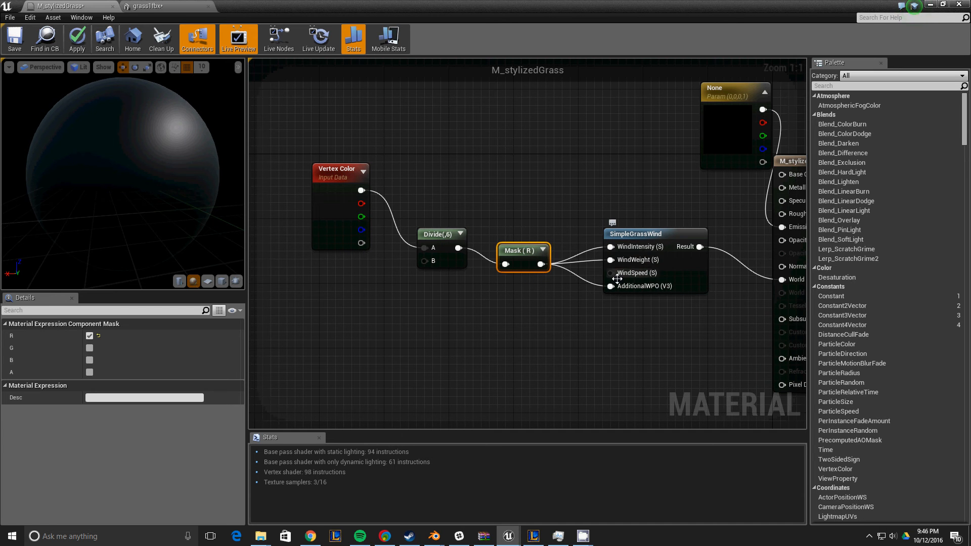
{"action": "mouse_move", "coordinate": [445, 232]}
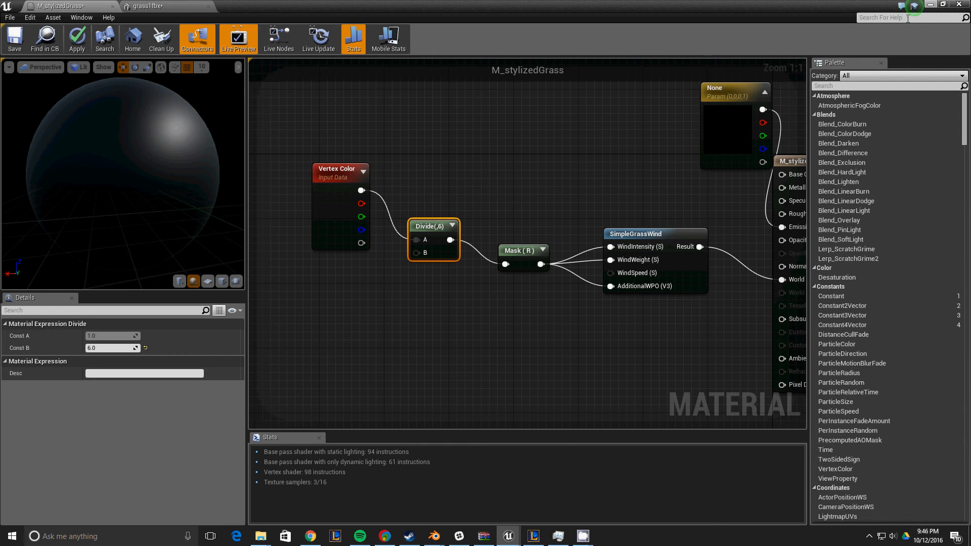
{"action": "mouse_move", "coordinate": [433, 536]}
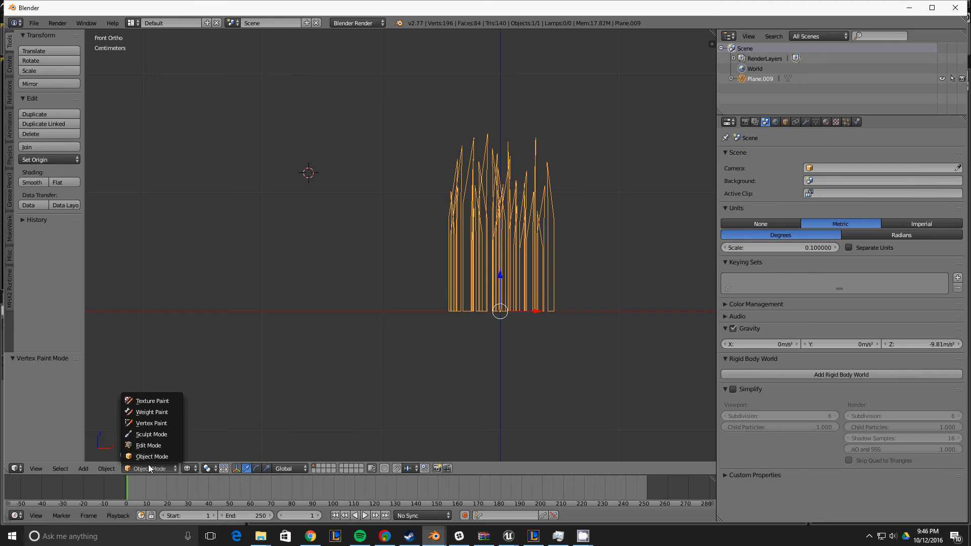
{"action": "mouse_move", "coordinate": [151, 423]}
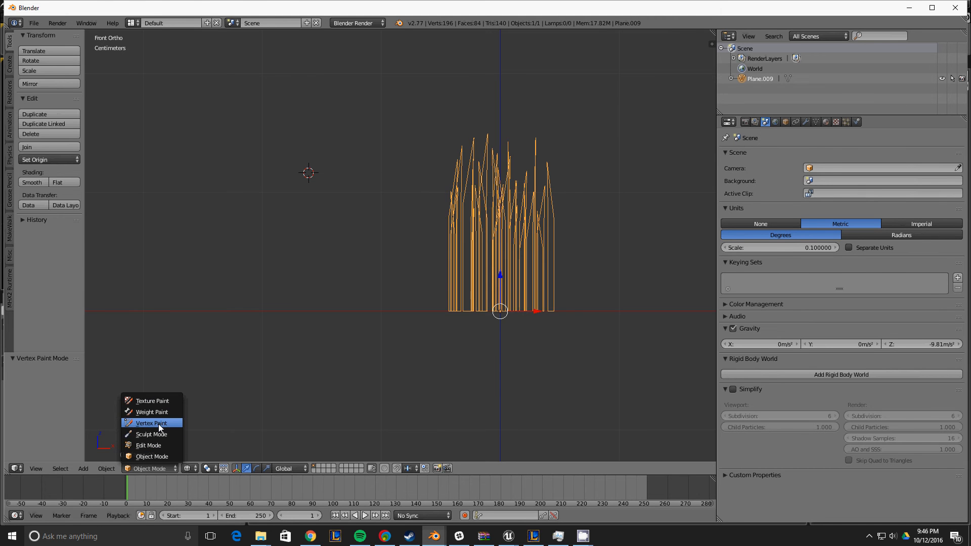
Step: Enter Vertex Paint mode and brush the upper grass blades white, leaving the base black
{"action": "left_click", "coordinate": [151, 423]}
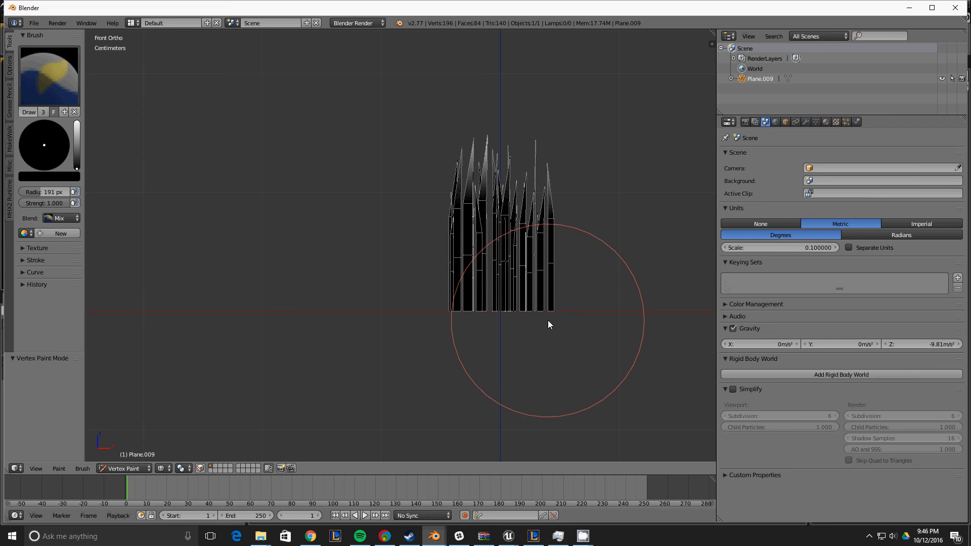
{"action": "left_click_drag", "start_coordinate": [548, 325], "coordinate": [450, 383]}
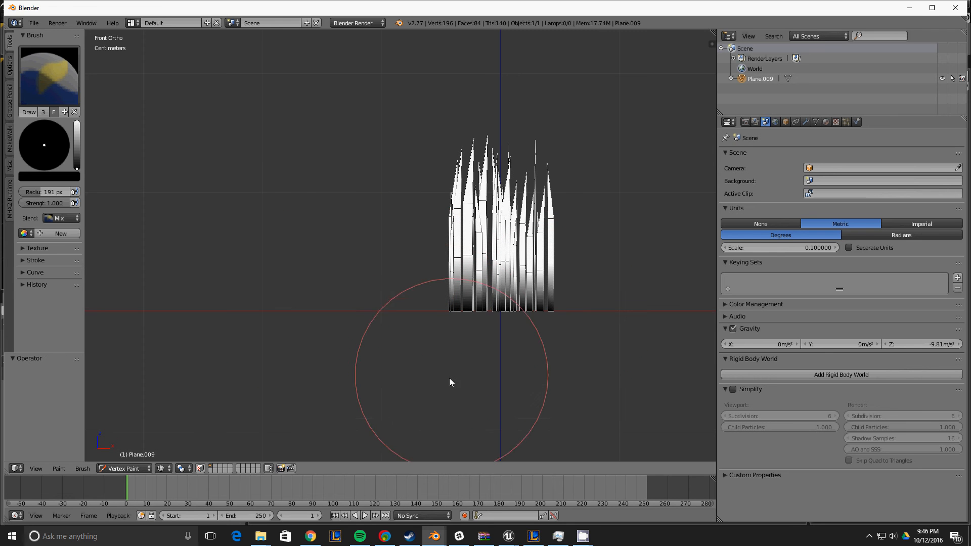
{"action": "mouse_move", "coordinate": [382, 372]}
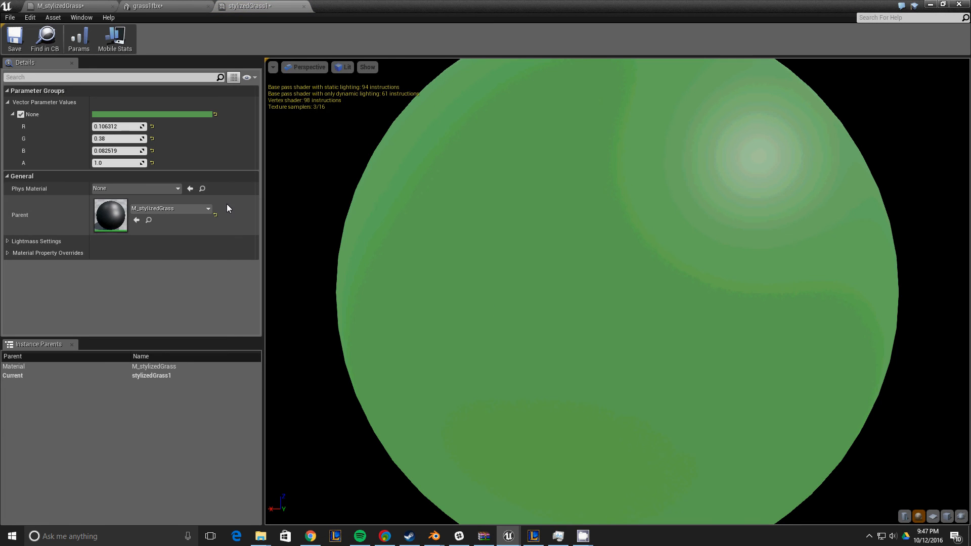
Step: Close the material editor and answer No to applying changes to the original material
{"action": "left_click", "coordinate": [14, 39]}
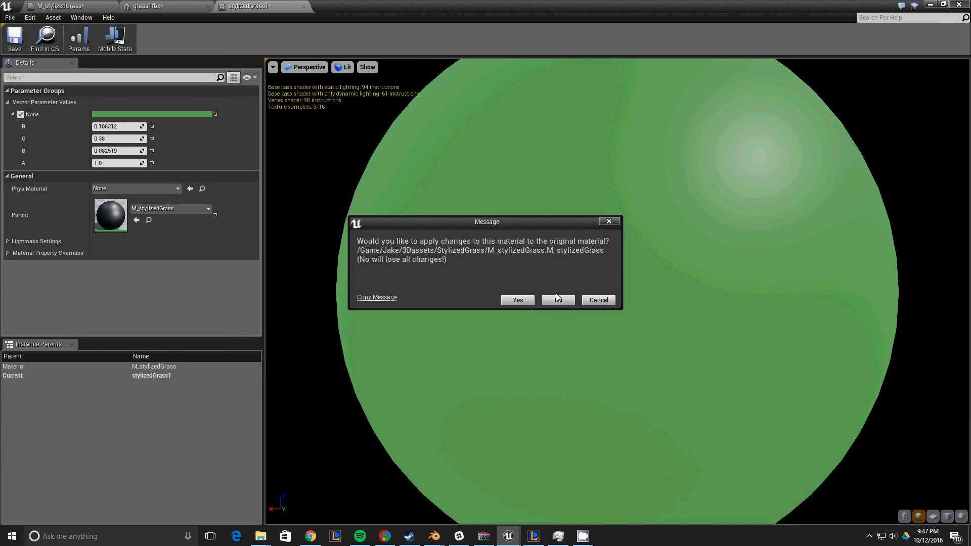
{"action": "left_click", "coordinate": [517, 299]}
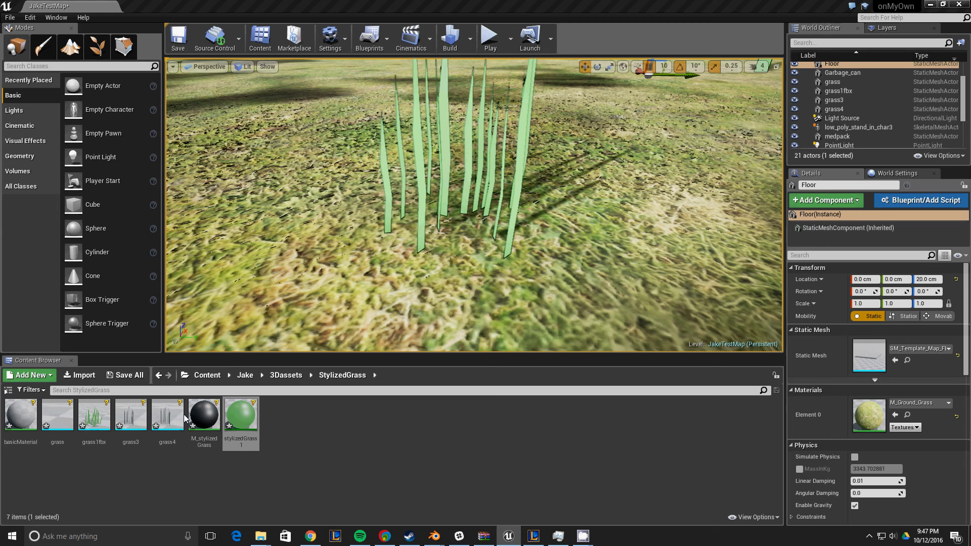